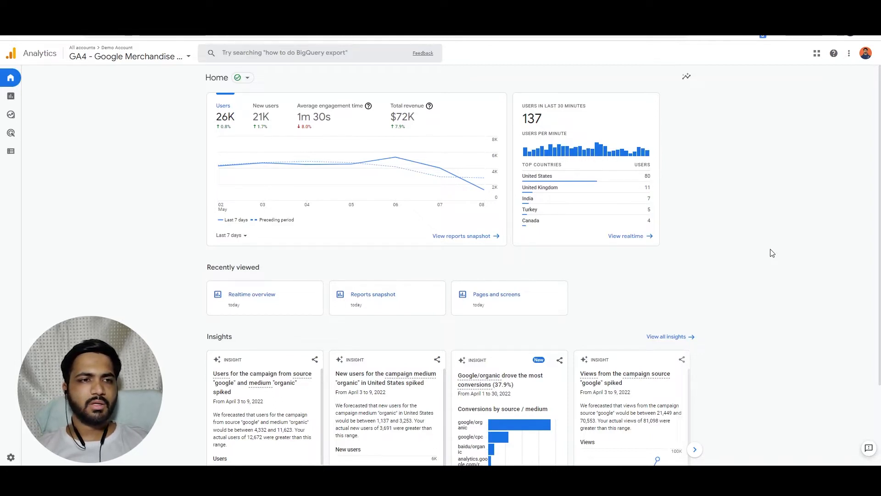
Step: Open the Reports snapshot for the Merchandise Store property from the left navigation rail
{"action": "left_click", "coordinate": [10, 95]}
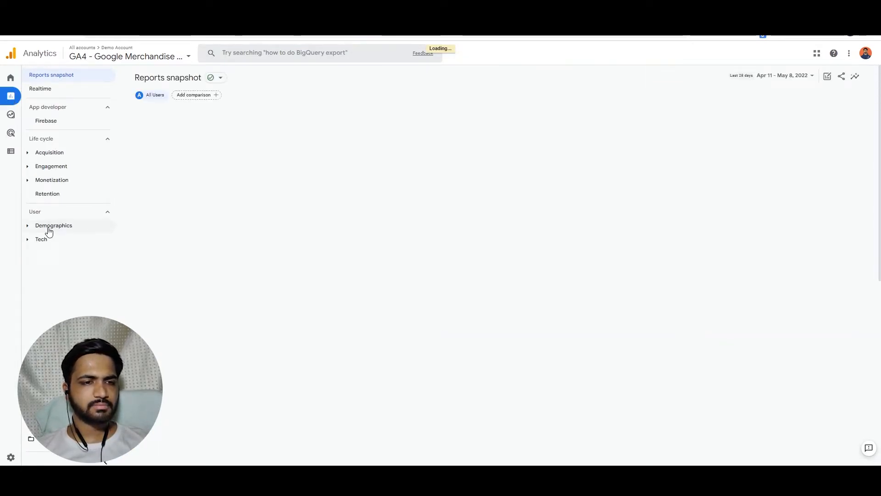
Step: Expand Demographics under User and open the Demographic details report by country
{"action": "left_click", "coordinate": [54, 225]}
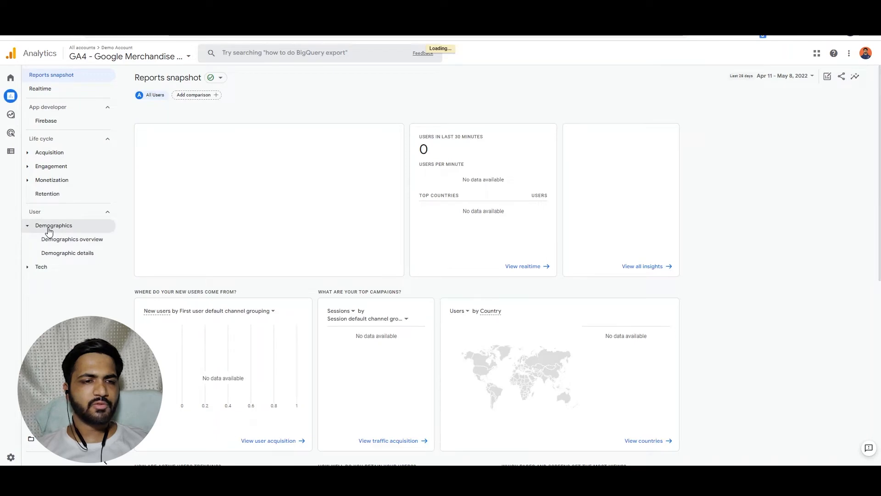
{"action": "left_click", "coordinate": [67, 253]}
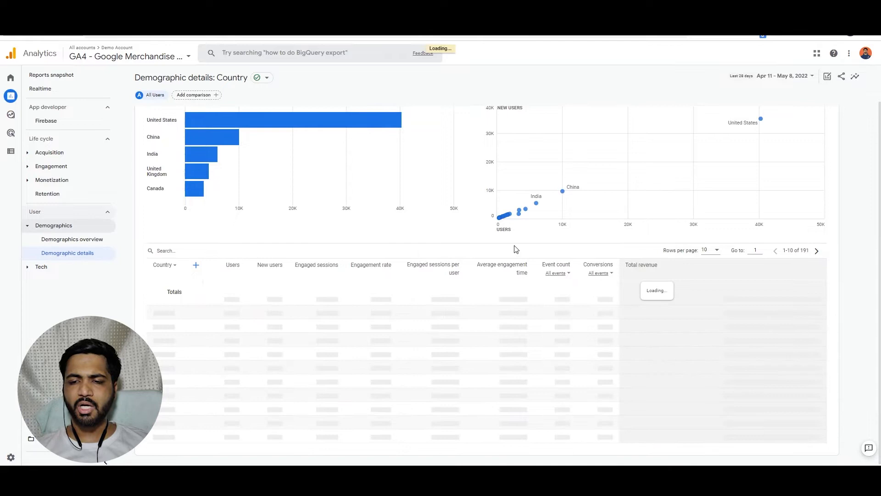
Step: Sort the country table by Total revenue descending, putting United States first
{"action": "left_click", "coordinate": [661, 265]}
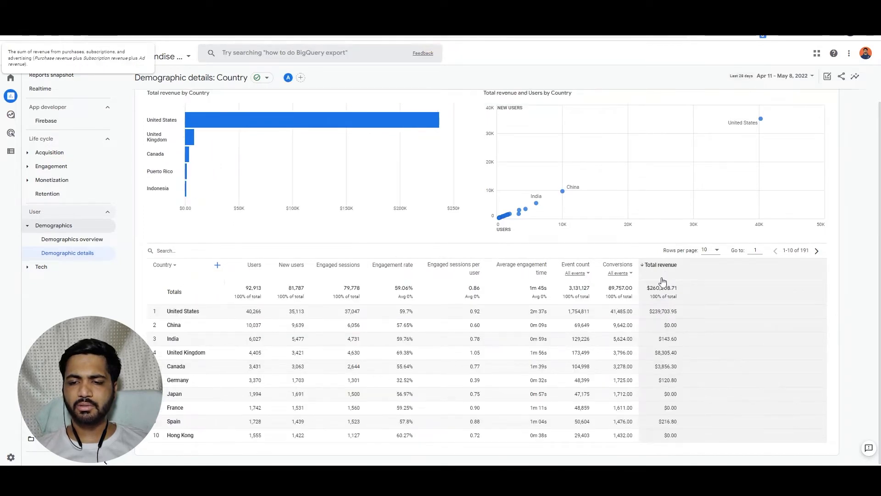
{"action": "left_click", "coordinate": [659, 265]}
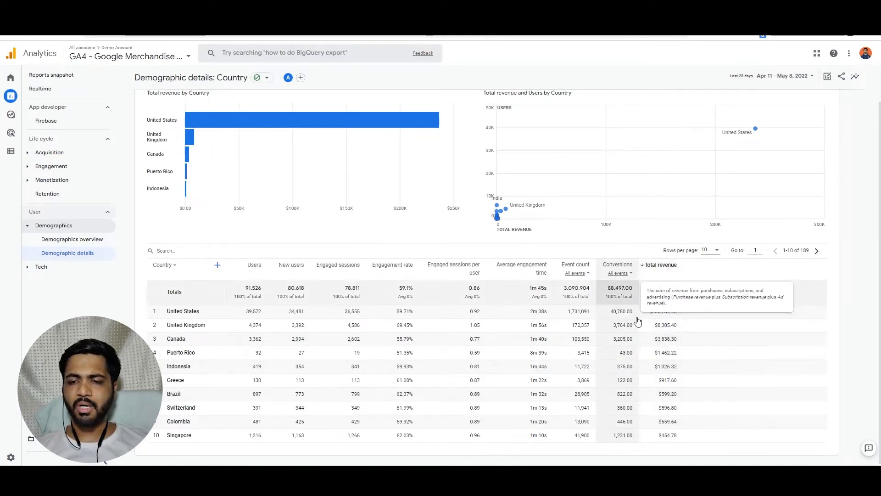
{"action": "mouse_move", "coordinate": [713, 298]}
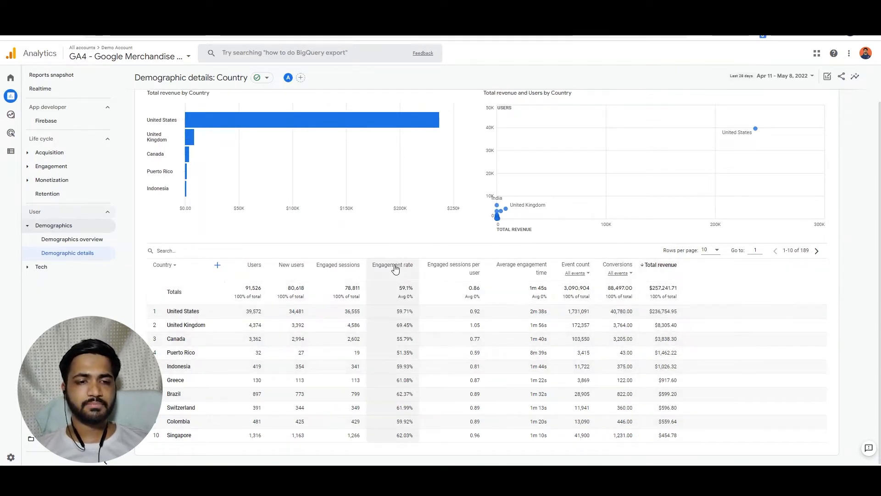
{"action": "mouse_move", "coordinate": [208, 314]}
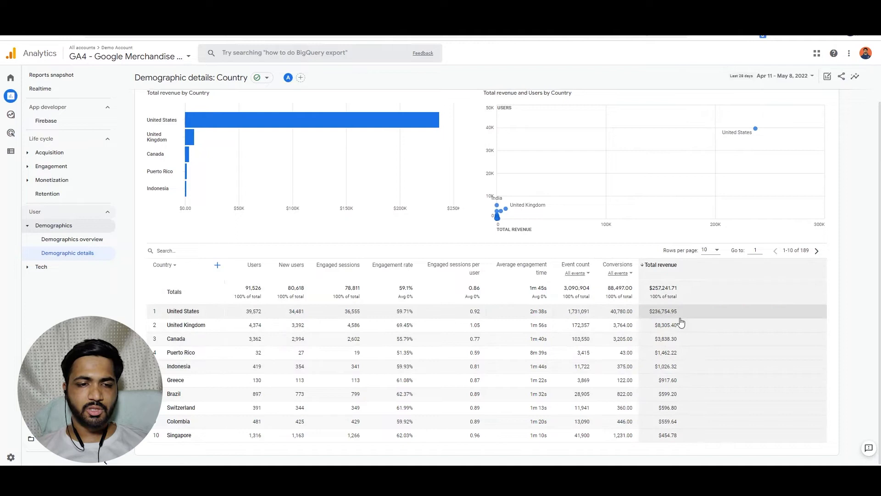
{"action": "mouse_move", "coordinate": [206, 329]}
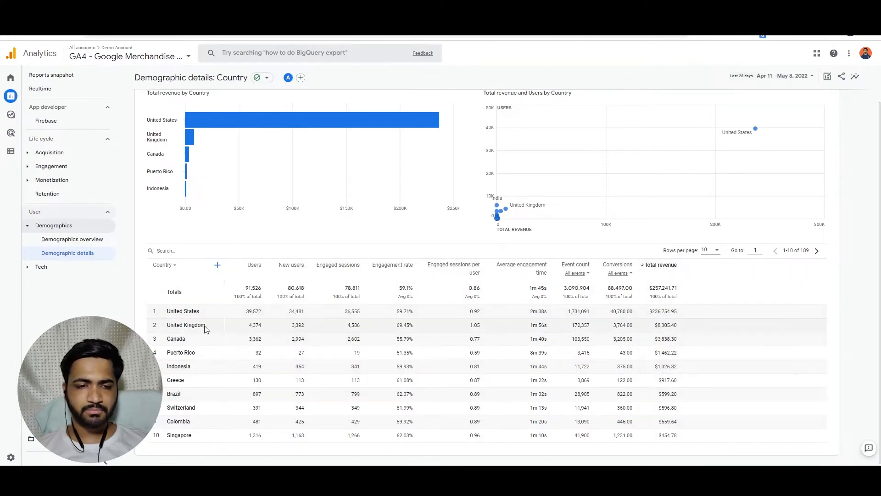
{"action": "mouse_move", "coordinate": [186, 338]}
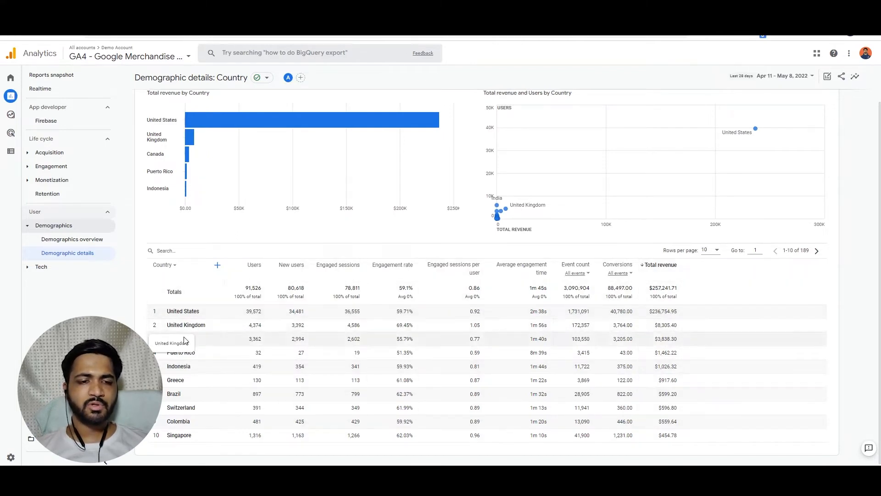
{"action": "mouse_move", "coordinate": [208, 359]}
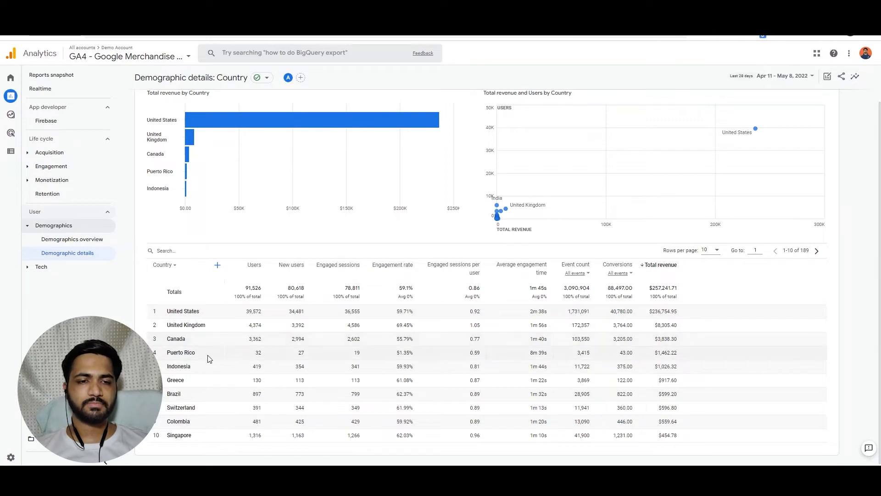
{"action": "mouse_move", "coordinate": [229, 307]}
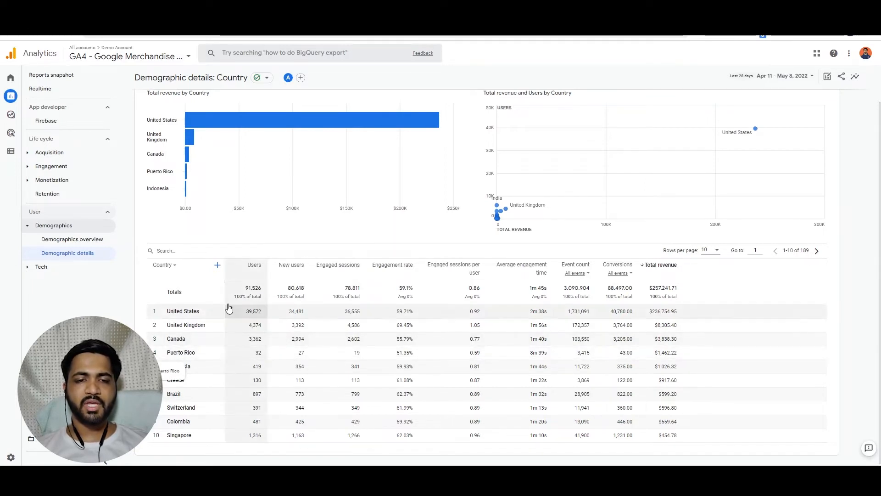
{"action": "scroll", "scroll_direction": "down", "scroll_amount": 3}
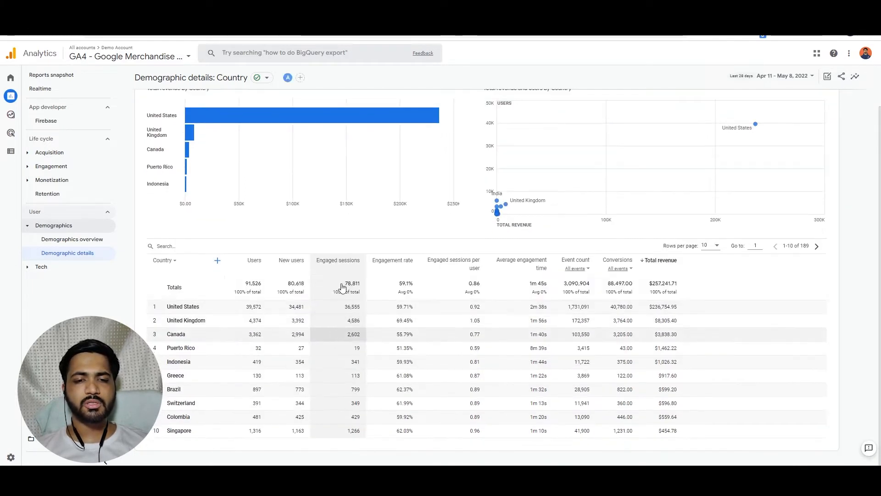
{"action": "mouse_move", "coordinate": [284, 298]}
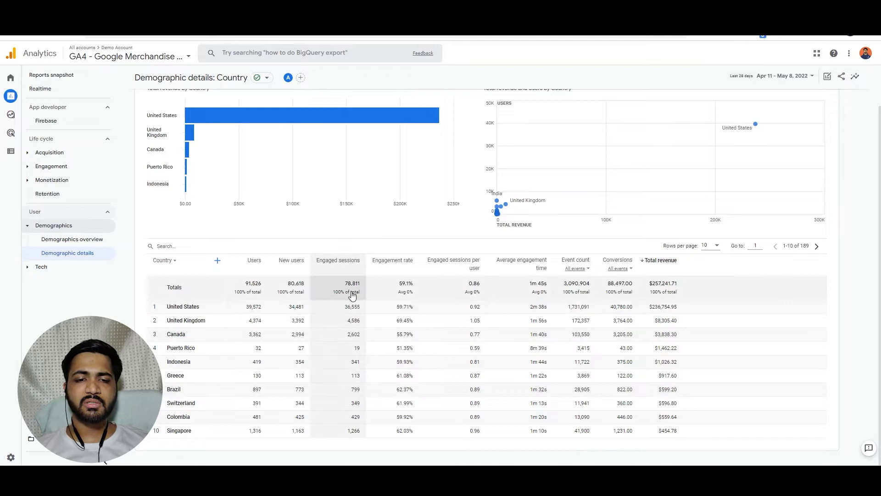
{"action": "mouse_move", "coordinate": [370, 309]}
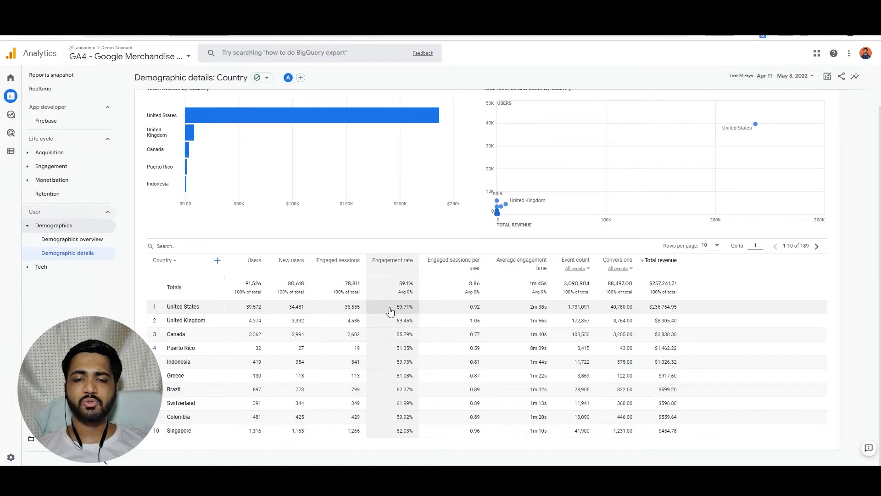
{"action": "mouse_move", "coordinate": [454, 309]}
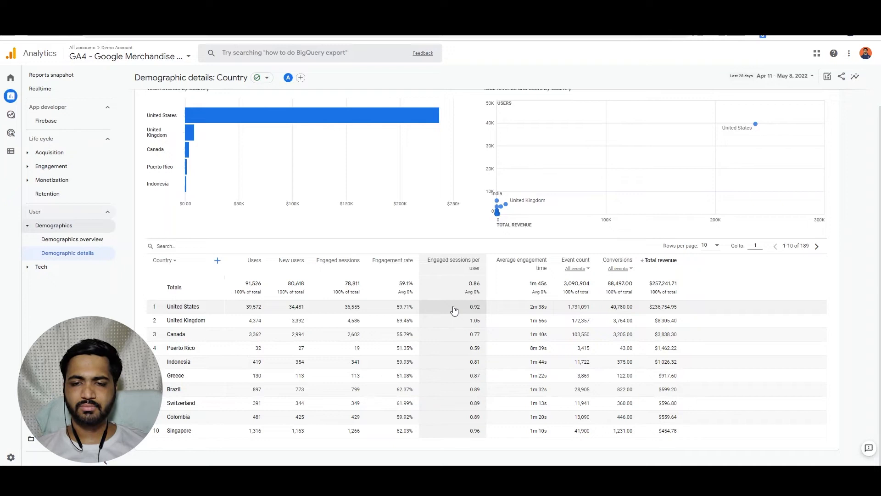
{"action": "mouse_move", "coordinate": [511, 310]}
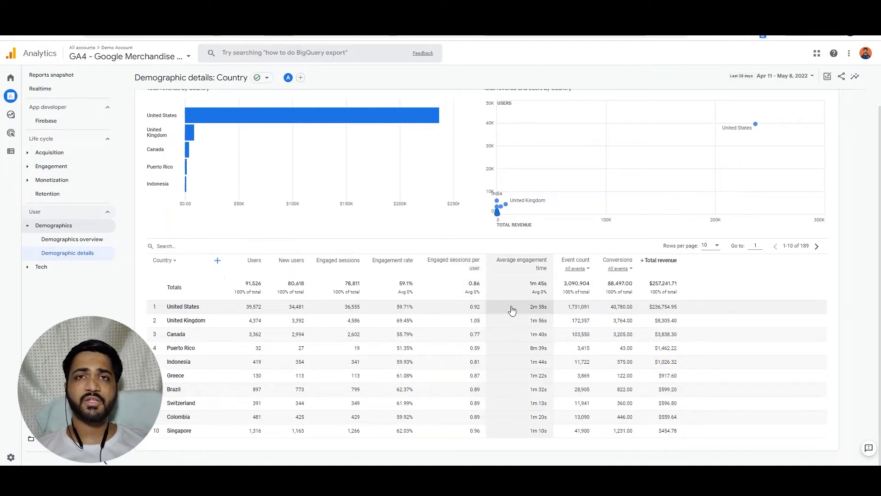
{"action": "mouse_move", "coordinate": [516, 310]}
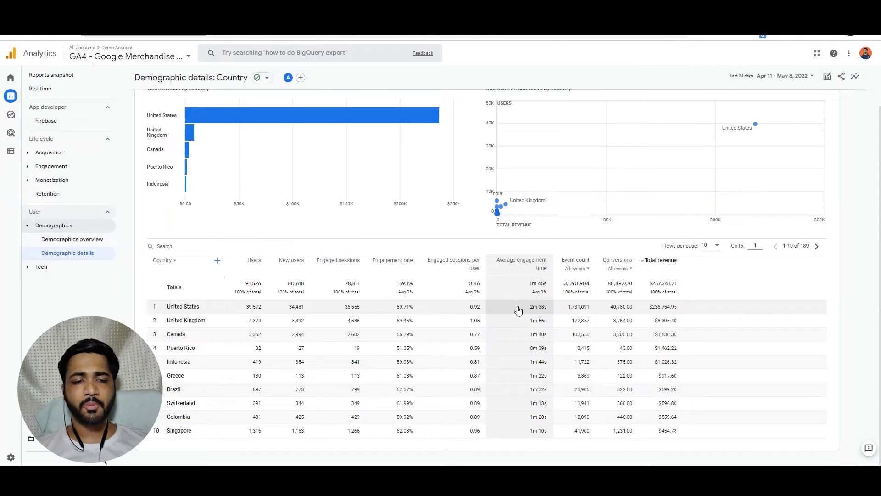
{"action": "mouse_move", "coordinate": [538, 313]}
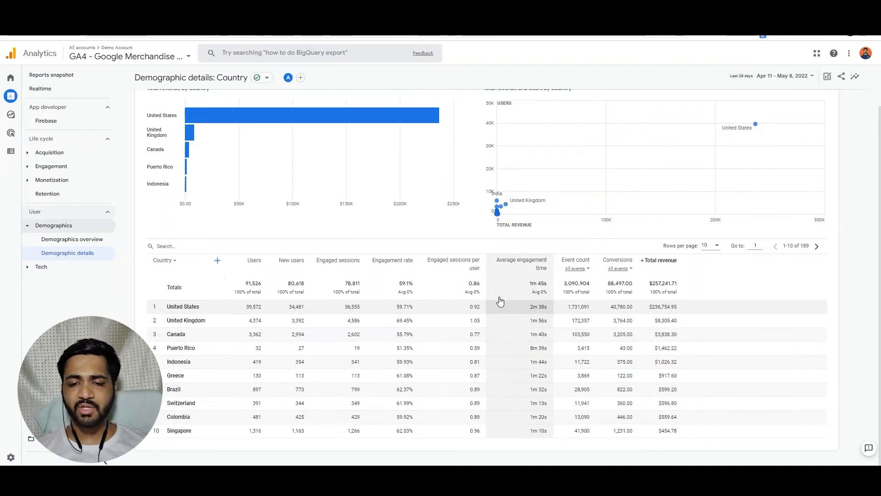
{"action": "mouse_move", "coordinate": [530, 332]}
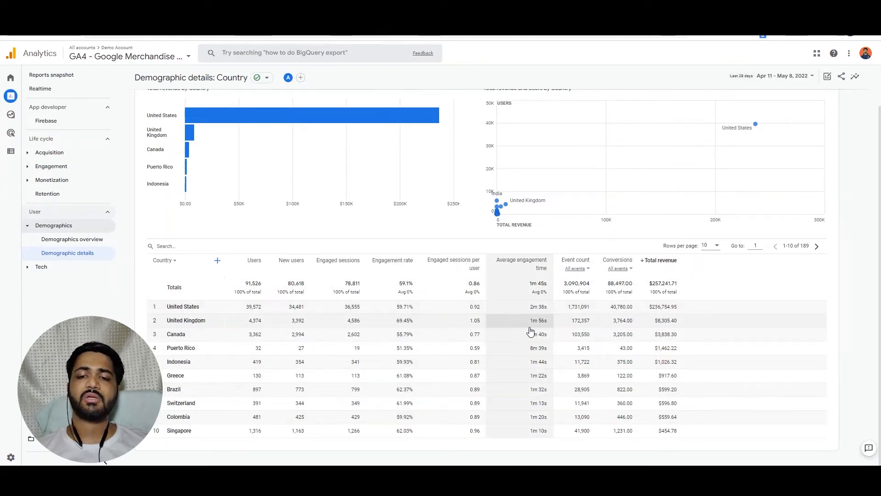
{"action": "mouse_move", "coordinate": [553, 312]}
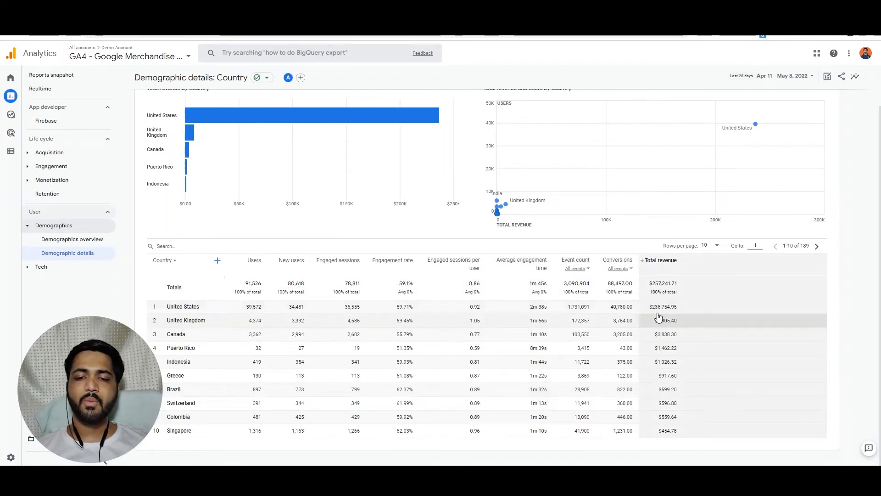
{"action": "mouse_move", "coordinate": [690, 310]}
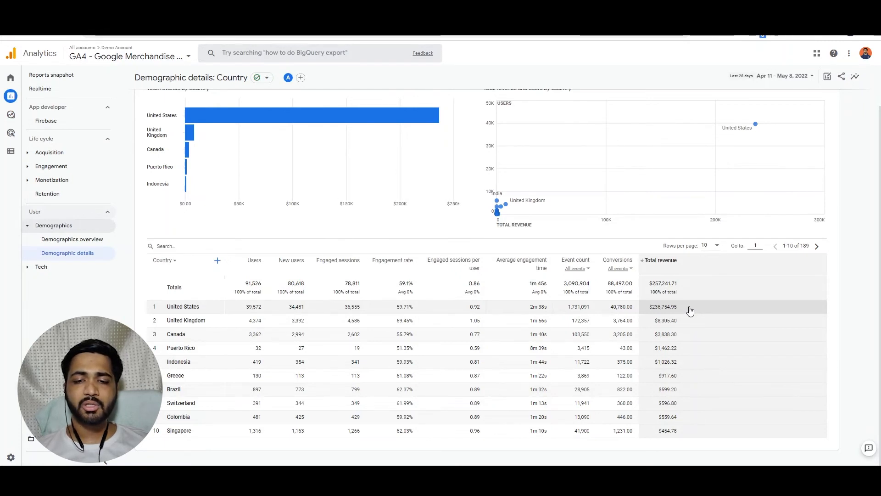
{"action": "mouse_move", "coordinate": [551, 351]}
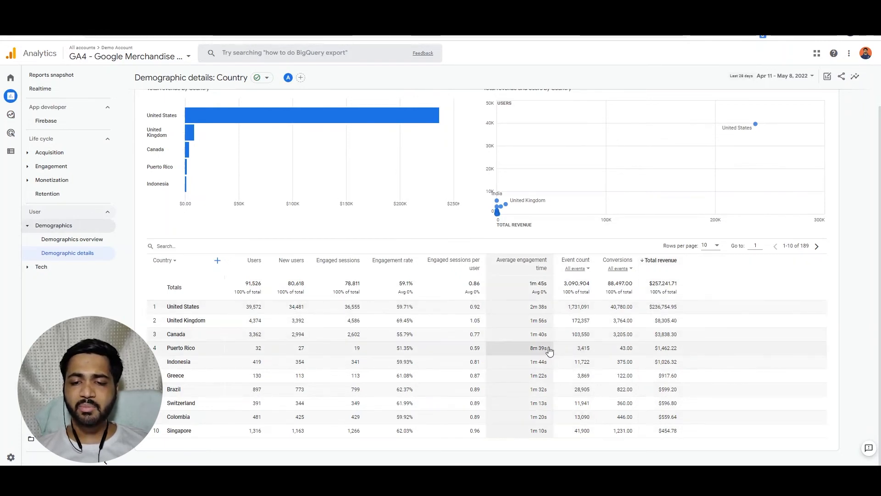
{"action": "mouse_move", "coordinate": [539, 355]}
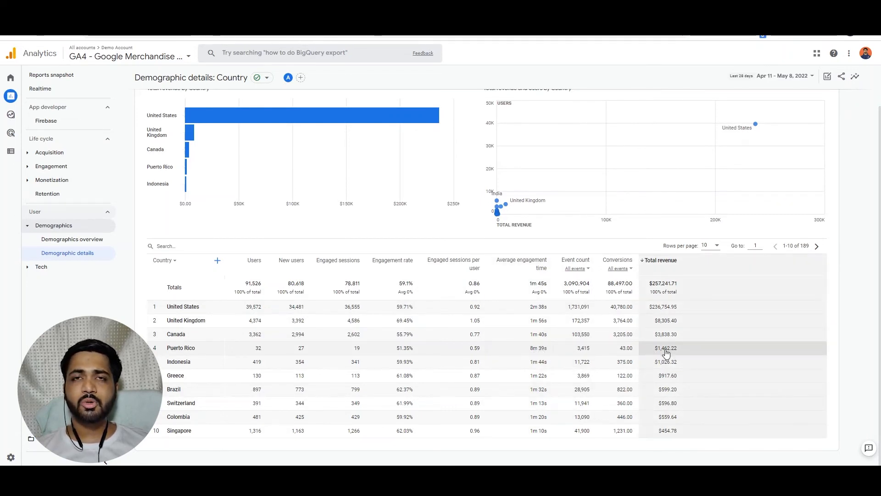
{"action": "mouse_move", "coordinate": [535, 355]}
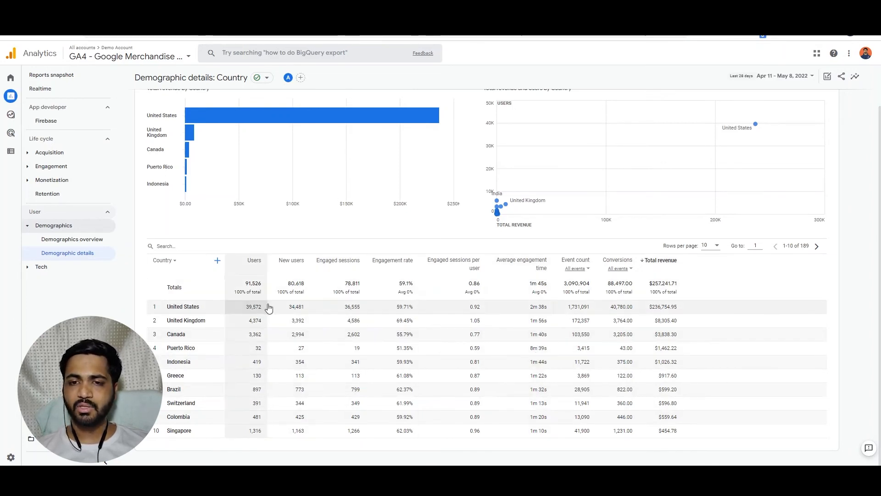
{"action": "scroll", "scroll_direction": "up", "scroll_amount": 3}
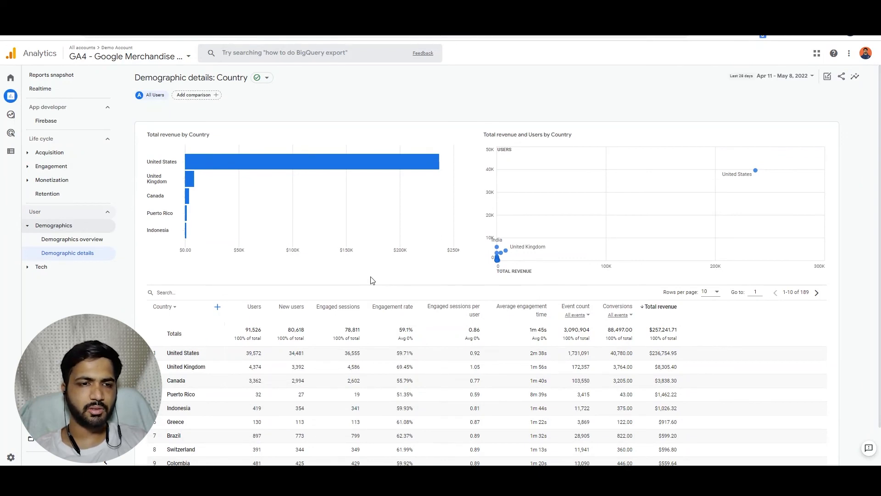
{"action": "mouse_move", "coordinate": [265, 193]}
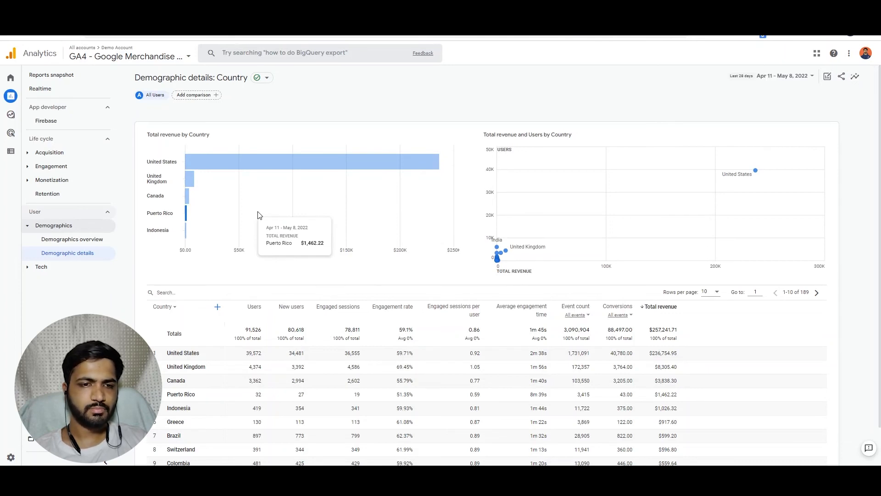
{"action": "mouse_move", "coordinate": [237, 290]}
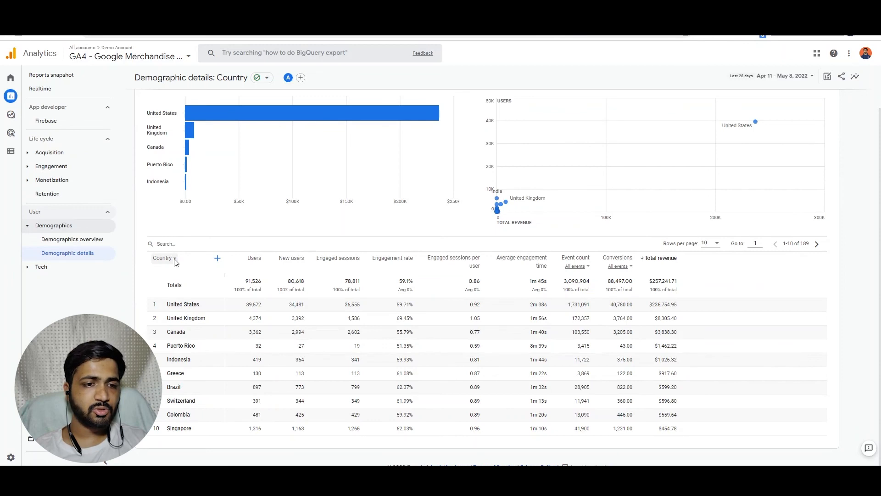
Step: Change the report dimension from Country to City, with New York leading revenue
{"action": "left_click", "coordinate": [165, 258]}
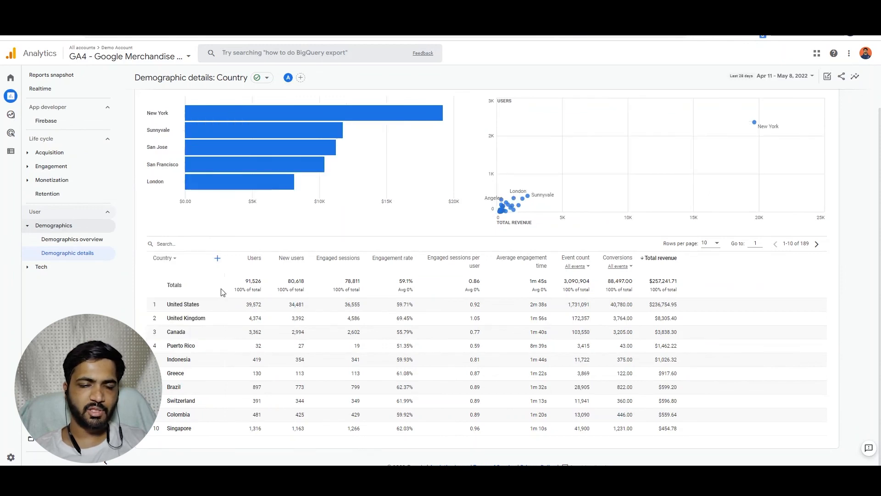